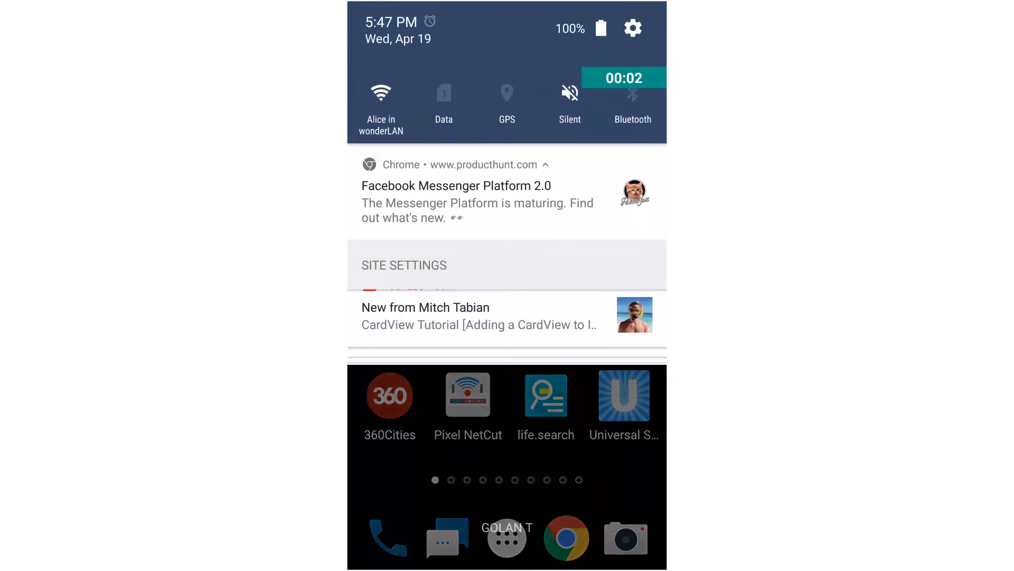
Reach the Settings app from the notification shade's gear icon
click(633, 29)
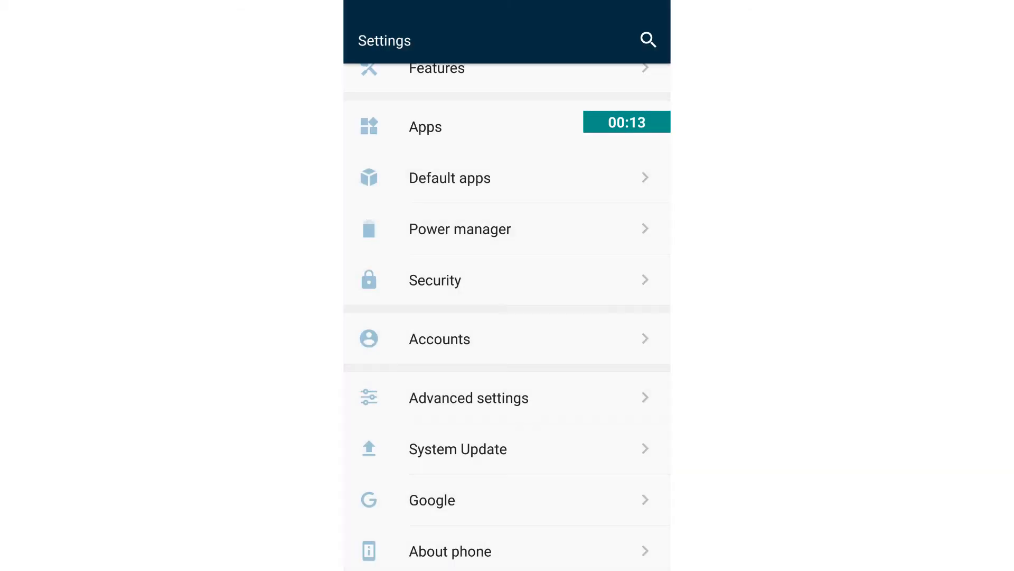
Check Build number in About phone confirms developer mode, then return to Advanced settings
click(450, 550)
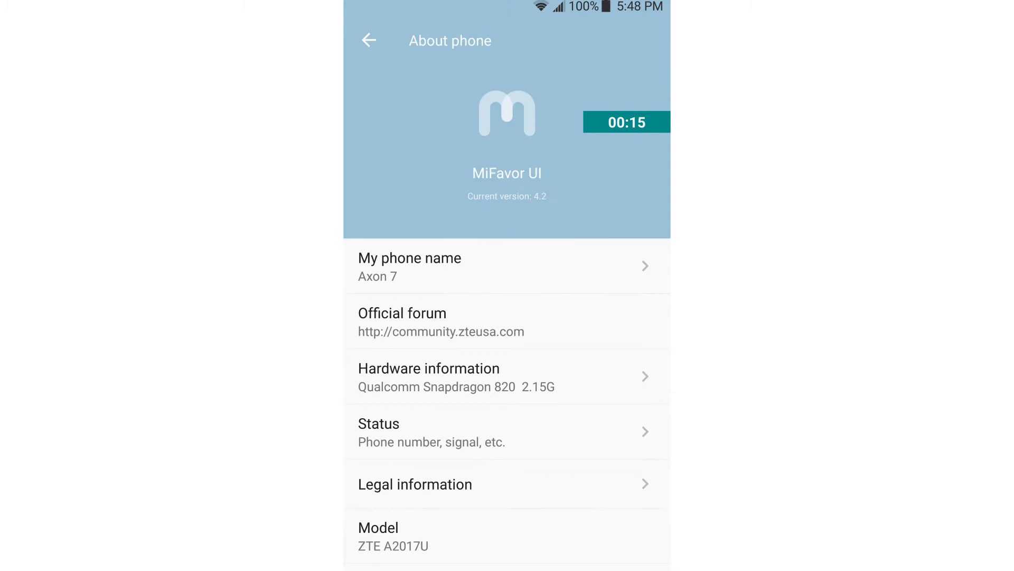
scroll(down, 3)
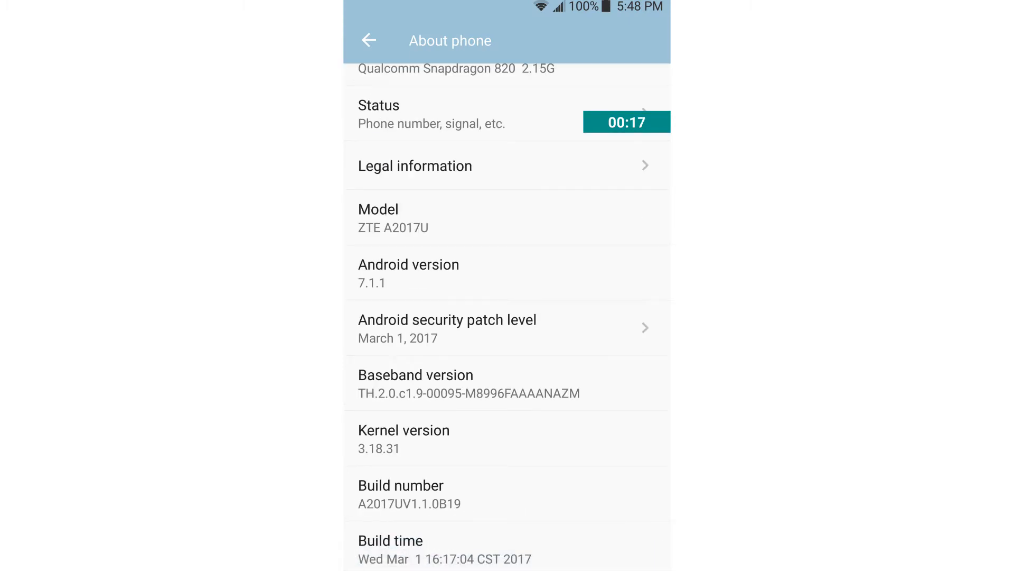
click(402, 494)
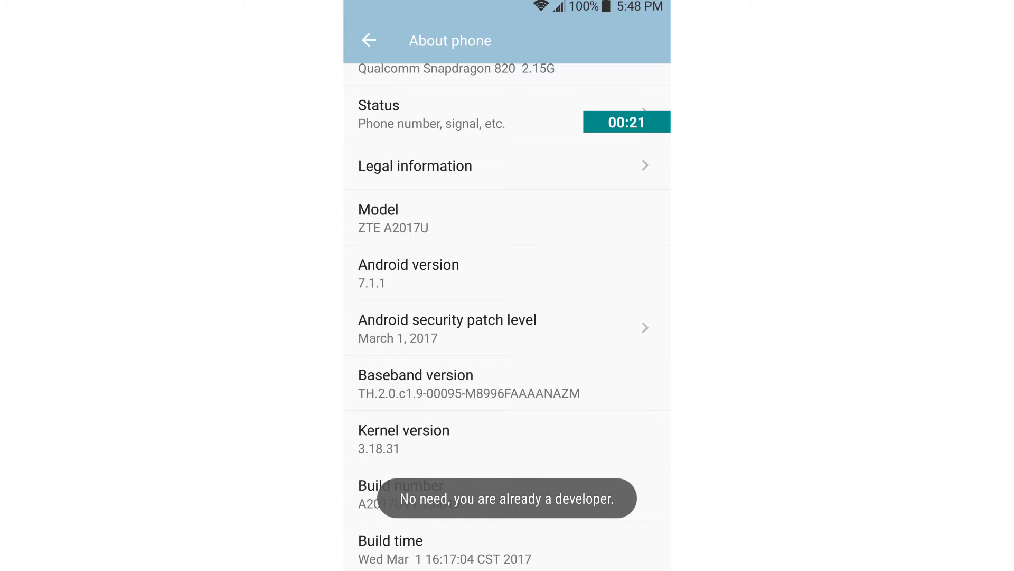
click(369, 40)
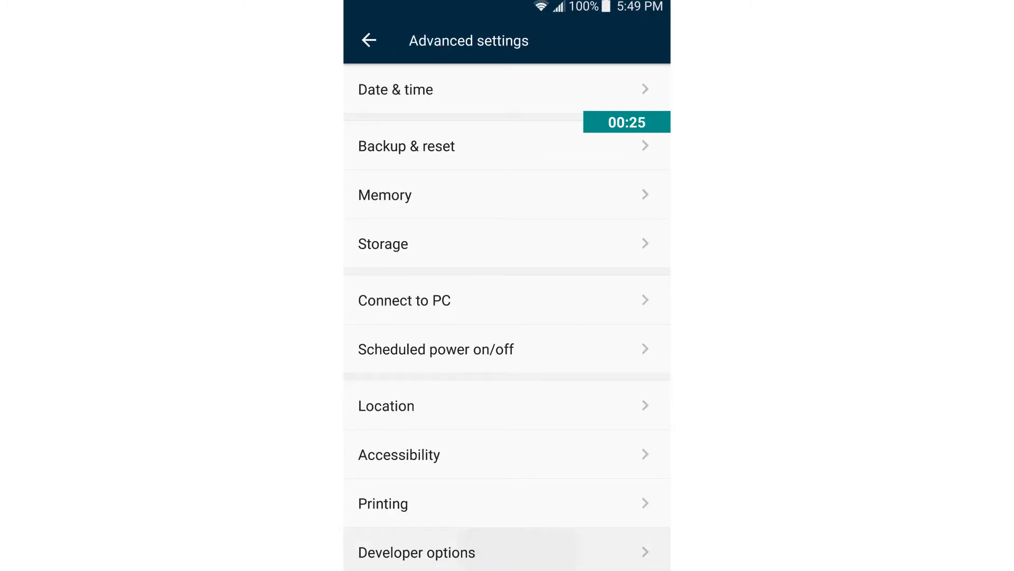
Reach the Demo mode screen inside Developer options, with Enable and Show demo mode on
click(416, 551)
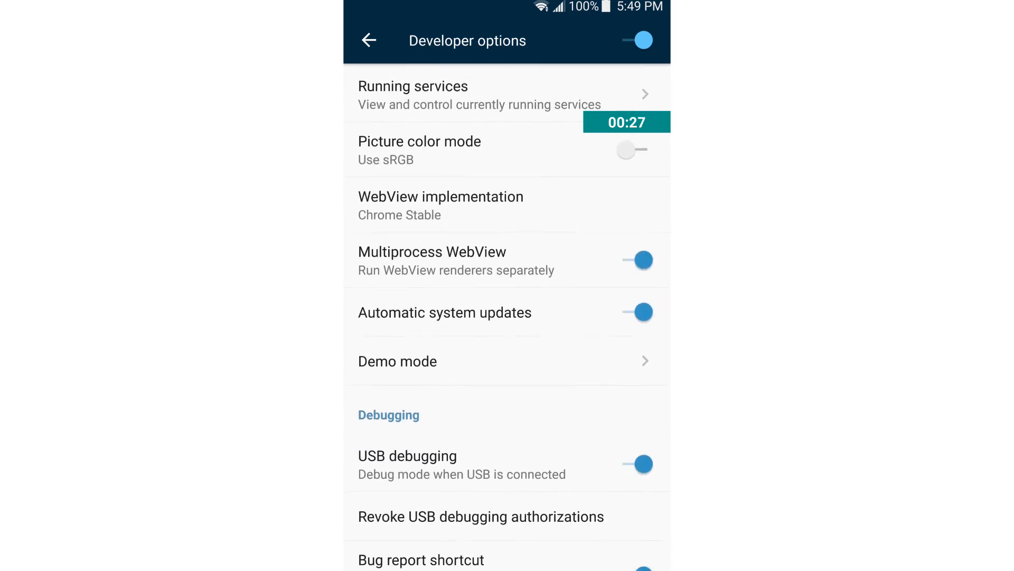
scroll(down, 3)
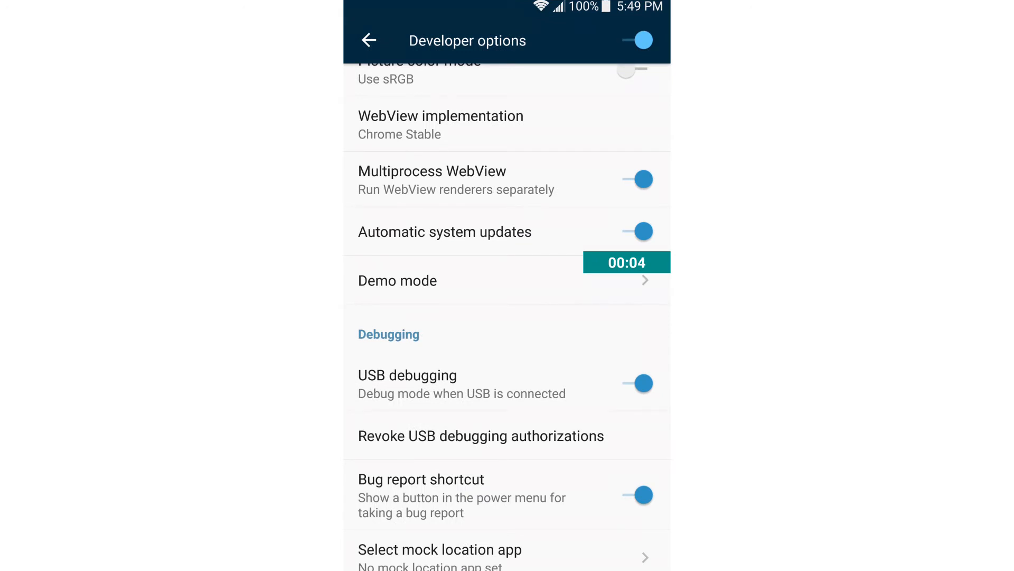
click(398, 280)
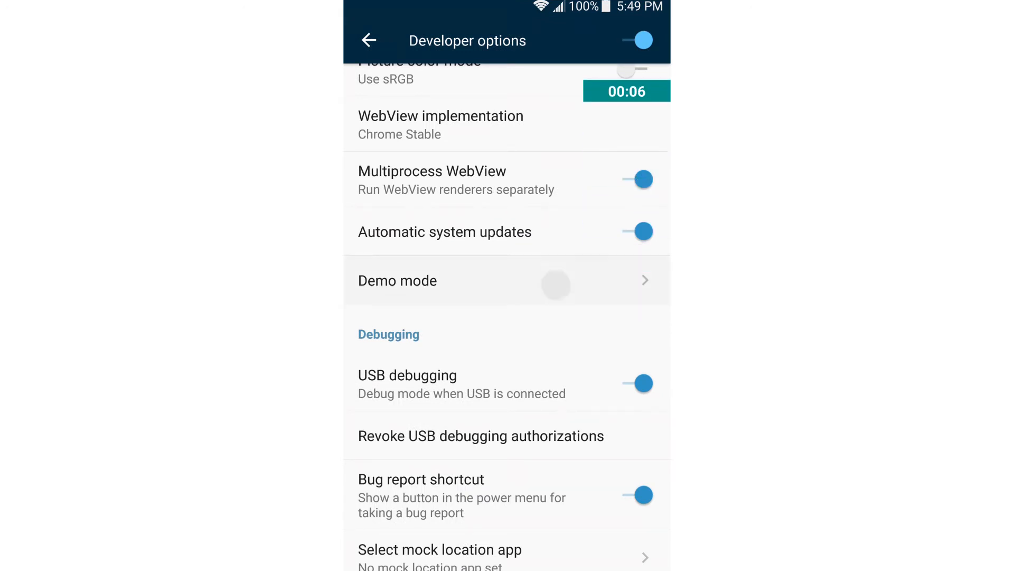
click(397, 280)
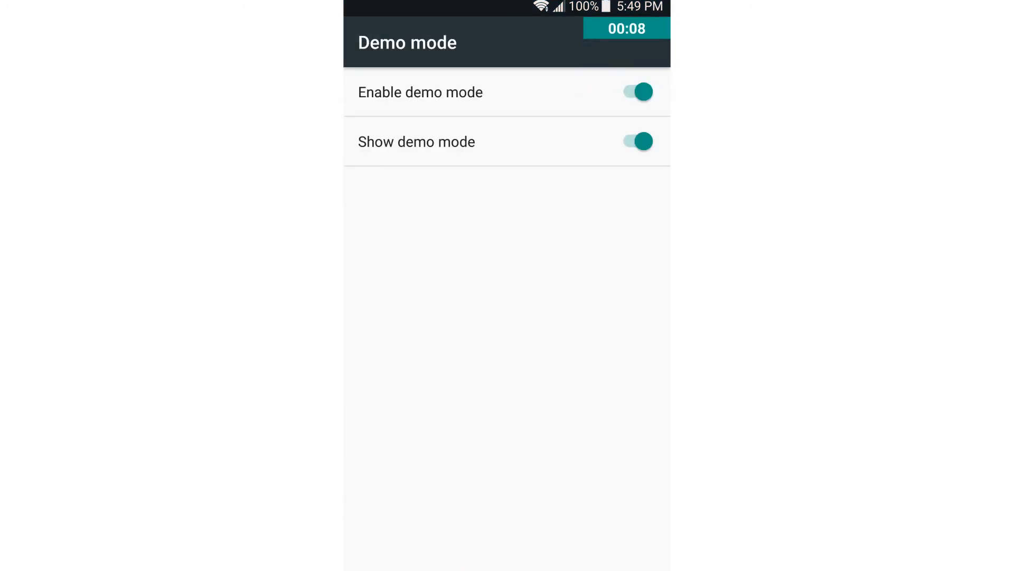
Switch Enable demo mode off, leaving Show demo mode greyed out
click(635, 92)
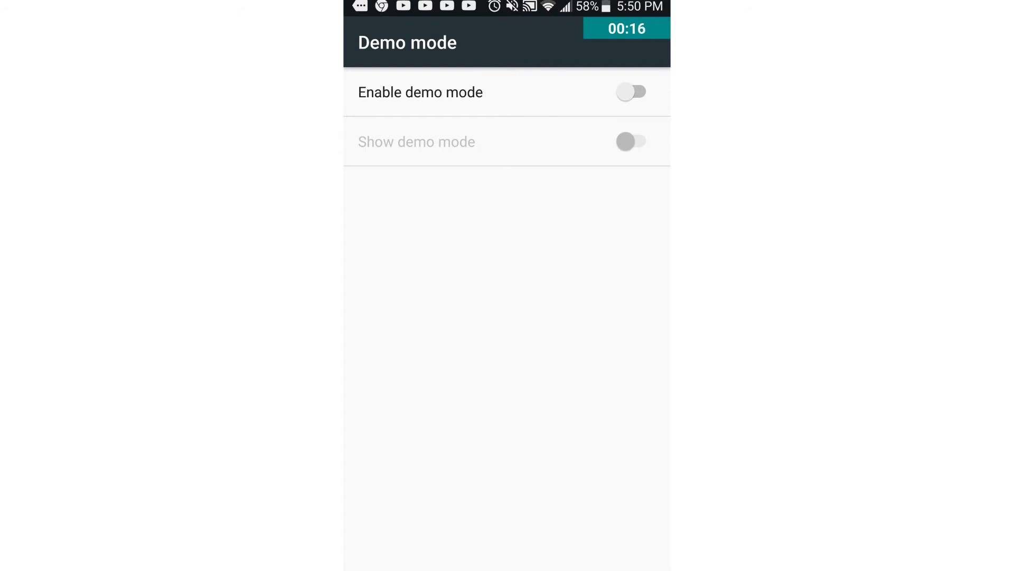
click(632, 92)
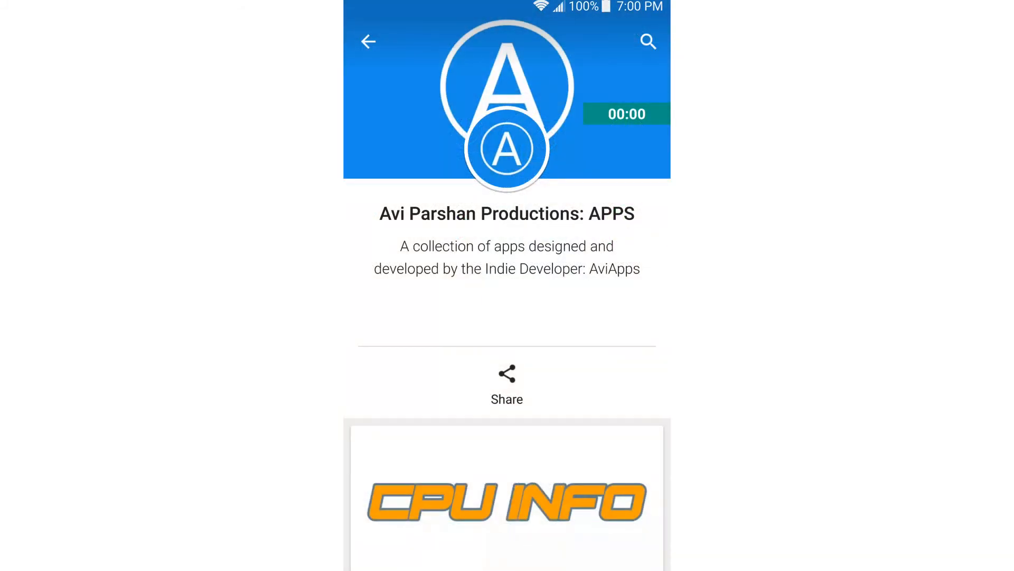
Scroll the Google Play developer page down to its app list, including CPU Specs
scroll(down, 3)
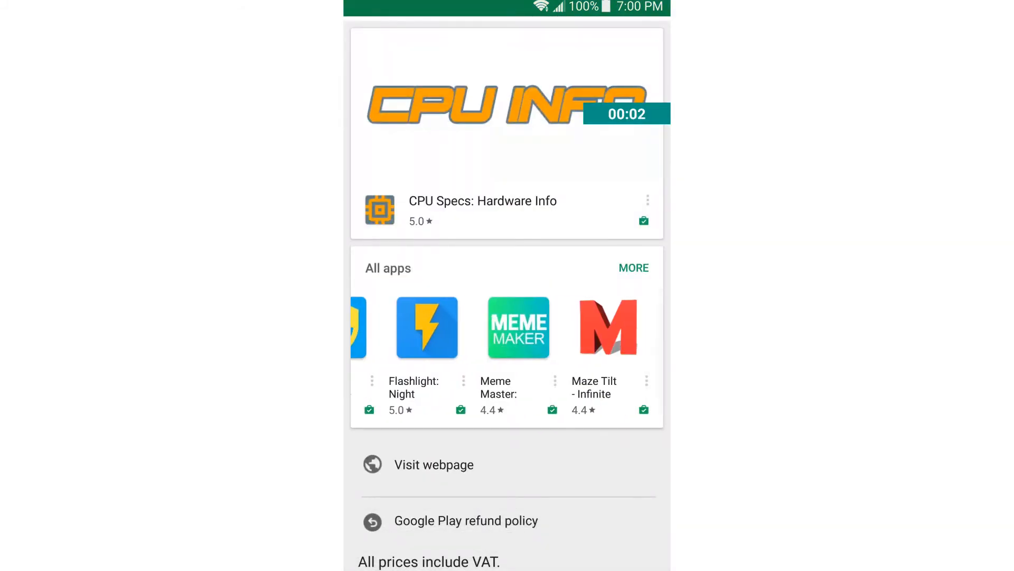